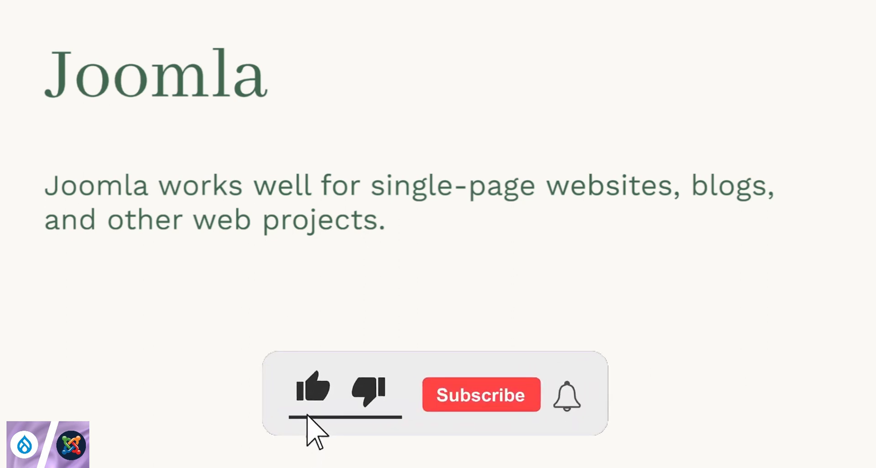
# Step: Let the Joomla slide's like animation finish until the thumbs-up is blue and Subscribed appears
pyautogui.click(479, 394)
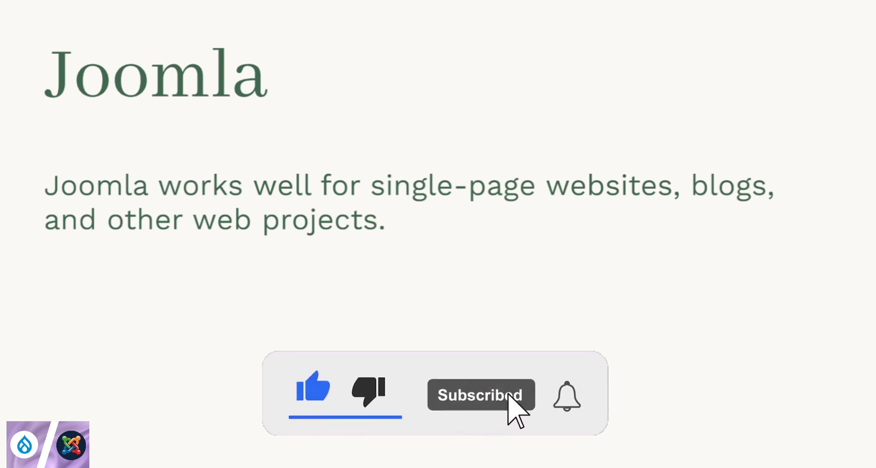